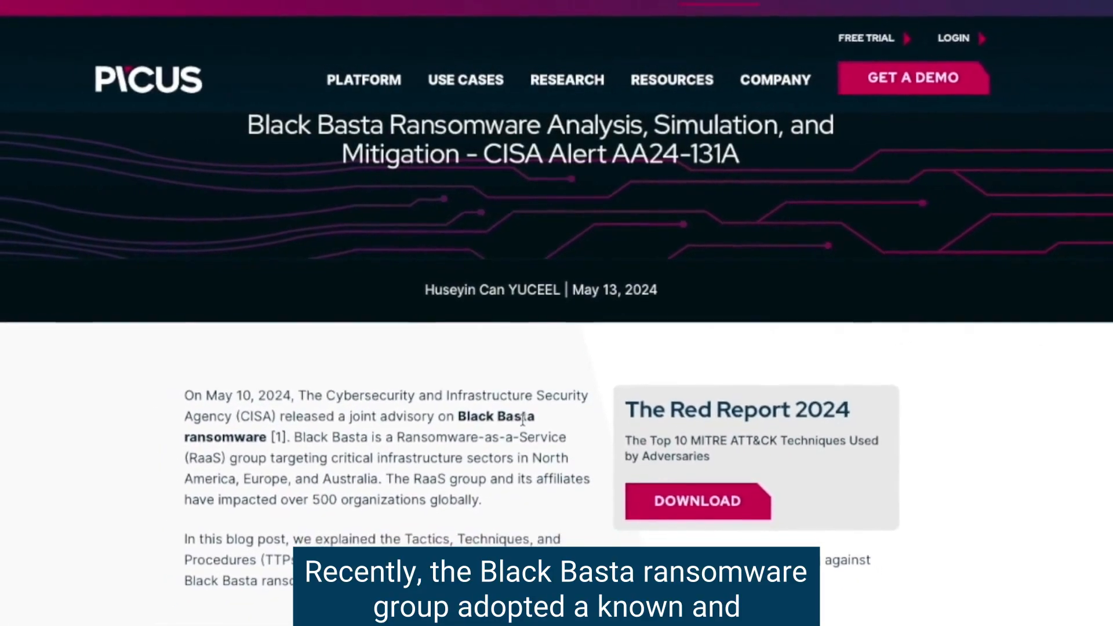
Step: Scroll the Black Basta blog post down to the MITRE ATT&CK TTPs section
{"action": "scroll", "scroll_direction": "up", "scroll_amount": 3}
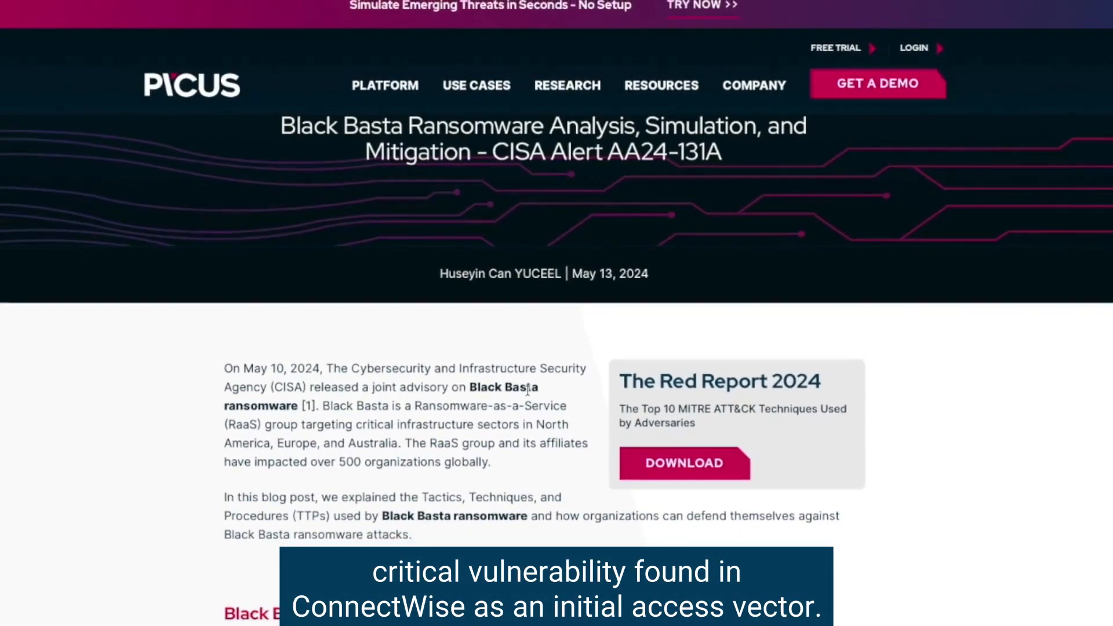
{"action": "scroll", "scroll_direction": "down", "scroll_amount": 3}
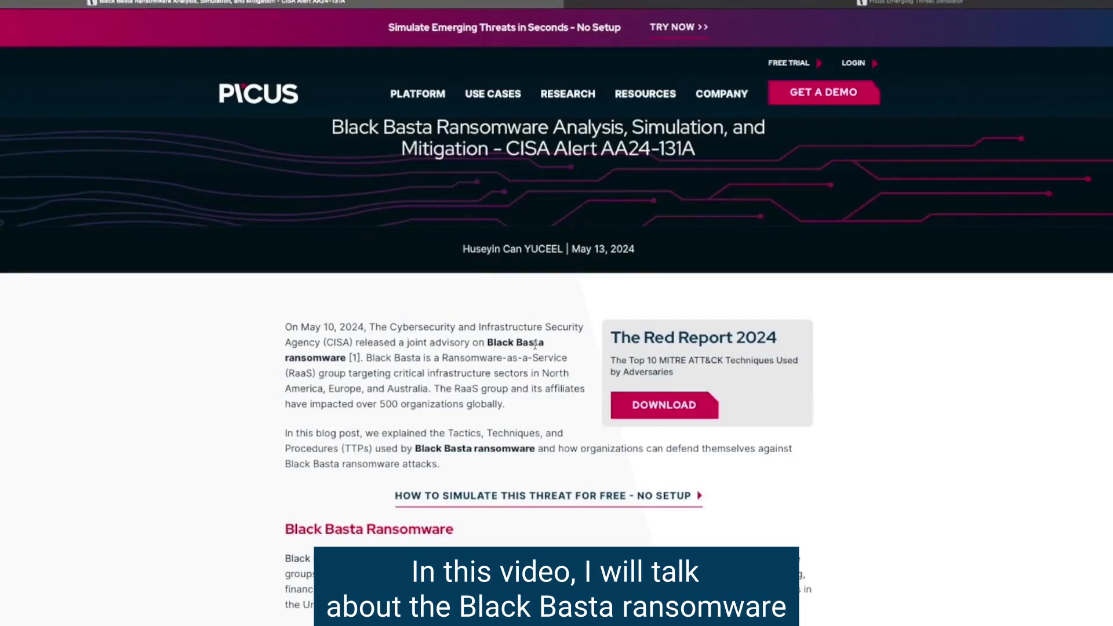
{"action": "scroll", "scroll_direction": "down", "scroll_amount": 3}
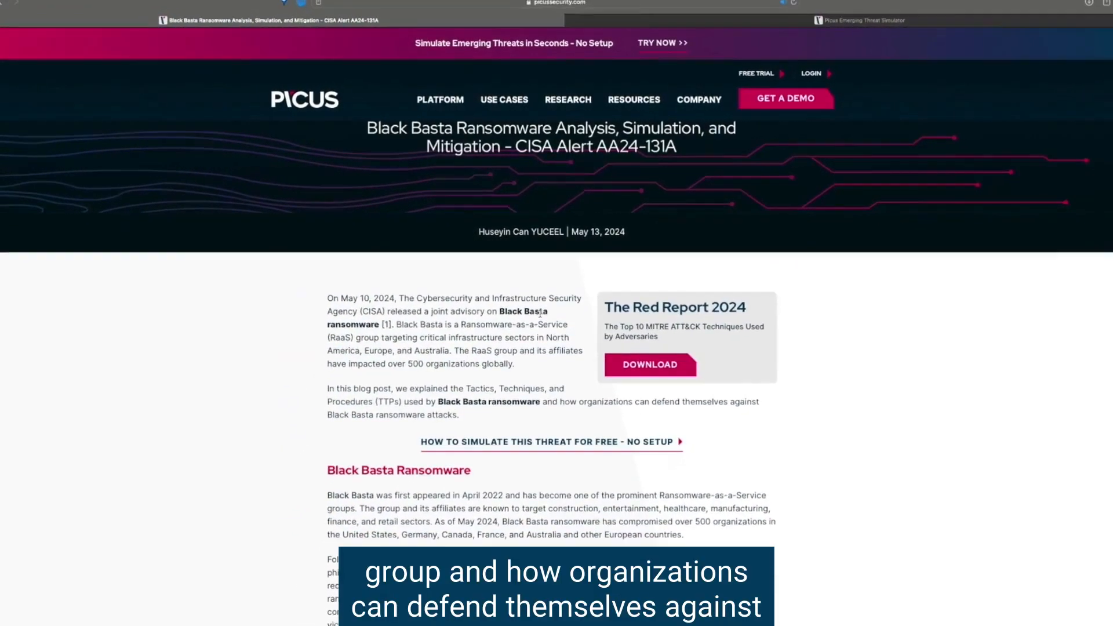
{"action": "scroll", "scroll_direction": "down", "scroll_amount": 3}
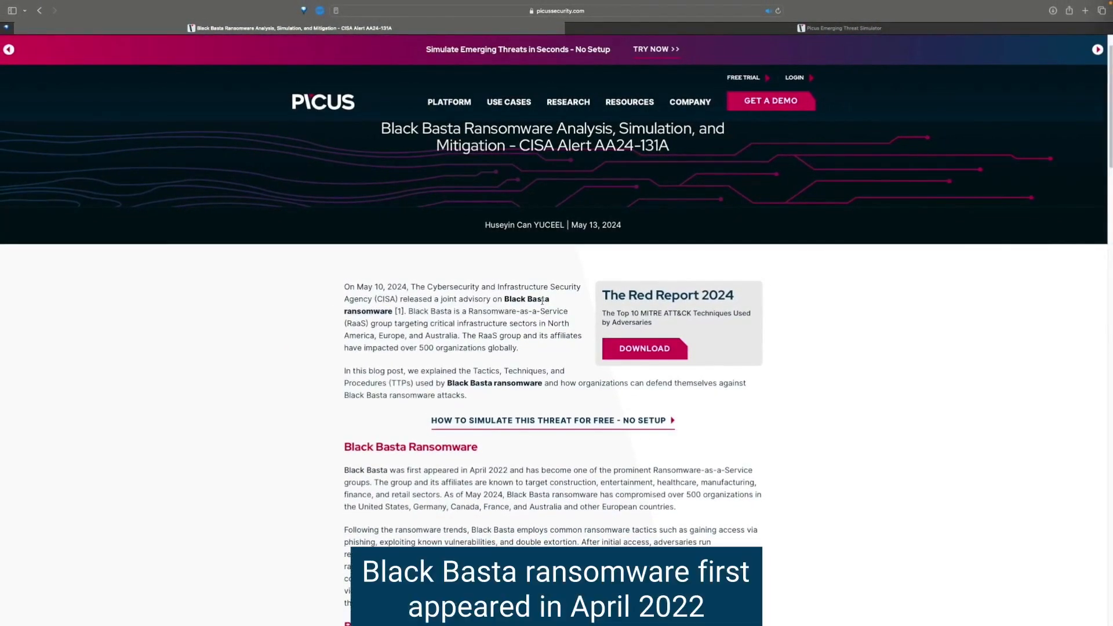
{"action": "scroll", "scroll_direction": "down", "scroll_amount": 3}
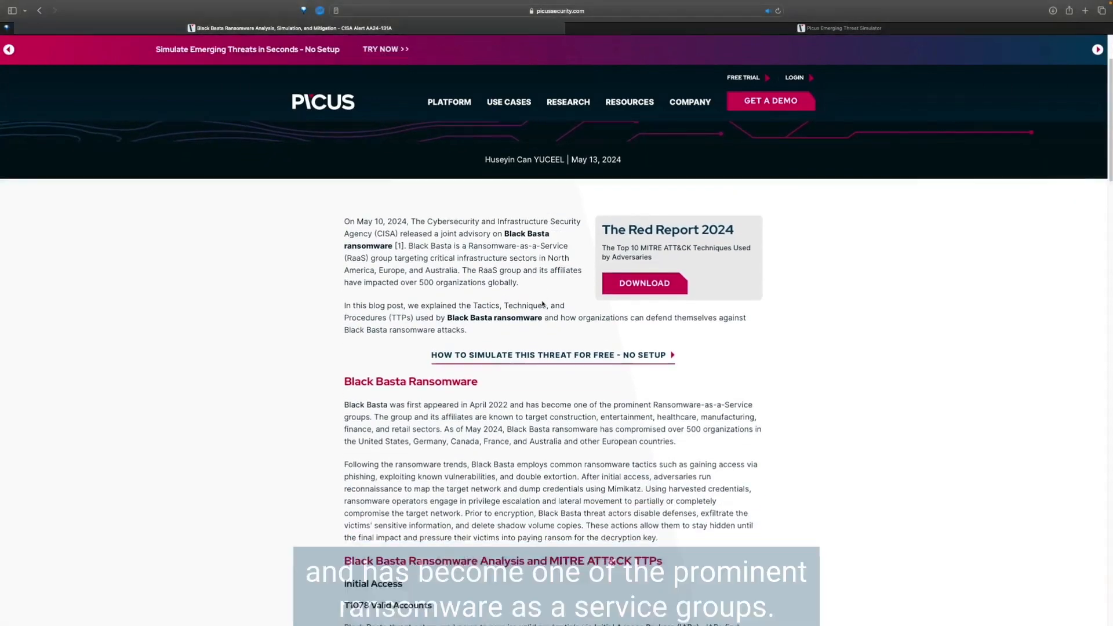
{"action": "scroll", "scroll_direction": "down", "scroll_amount": 3}
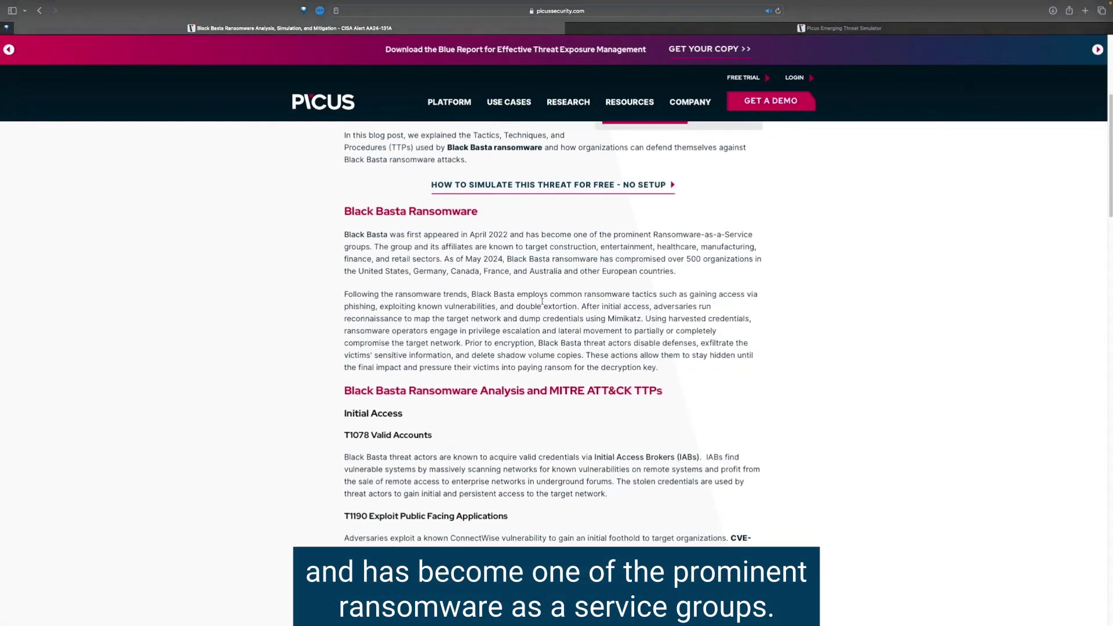
{"action": "scroll", "scroll_direction": "down", "scroll_amount": 3}
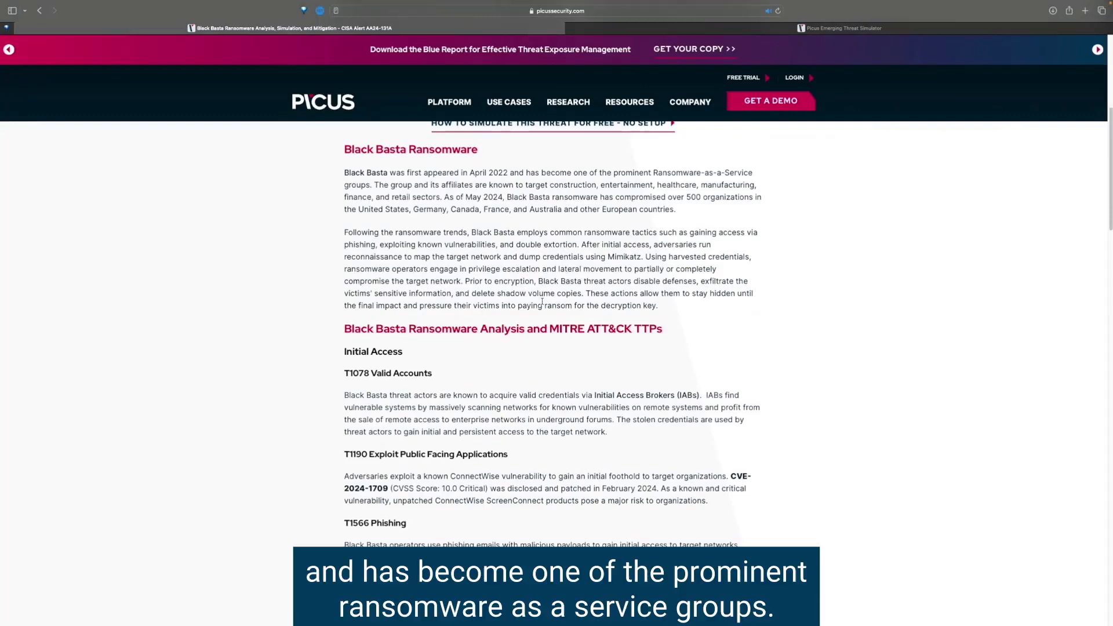
{"action": "scroll", "scroll_direction": "down", "scroll_amount": 3}
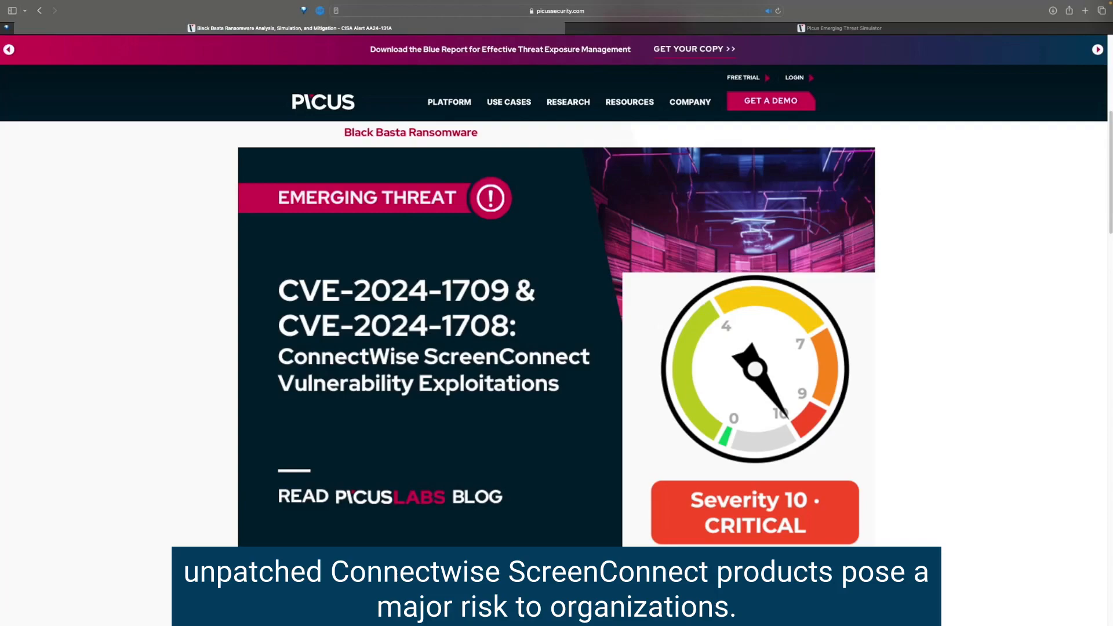
Step: Switch to the Picus Emerging Threat Simulator tab and start simulating the 10 emerging threats
{"action": "scroll", "scroll_direction": "down", "scroll_amount": 3}
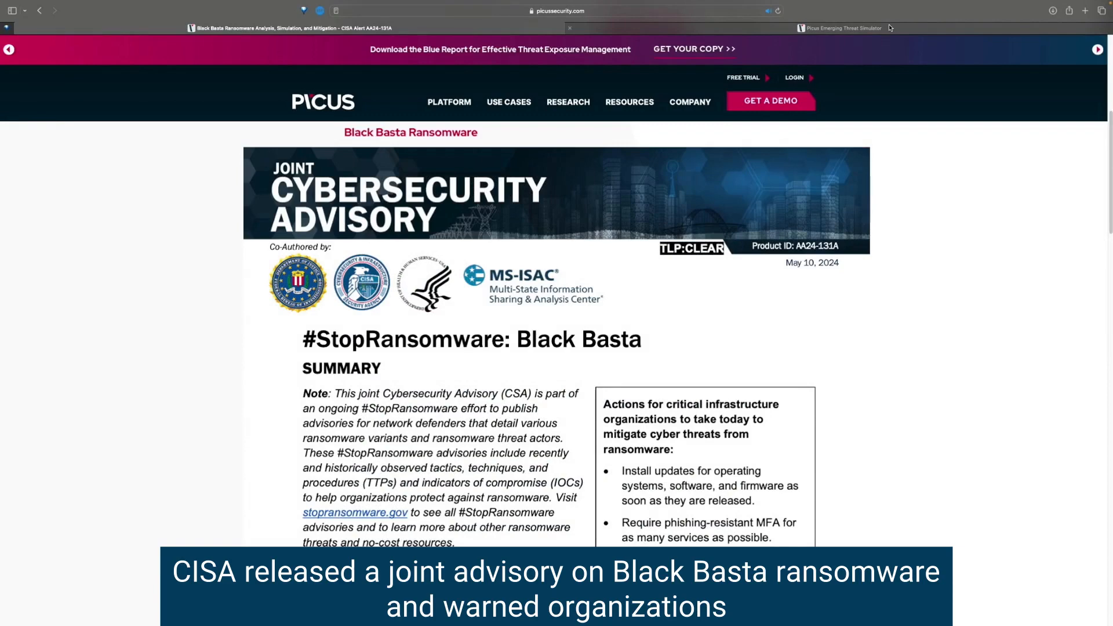
{"action": "scroll", "scroll_direction": "down", "scroll_amount": 3}
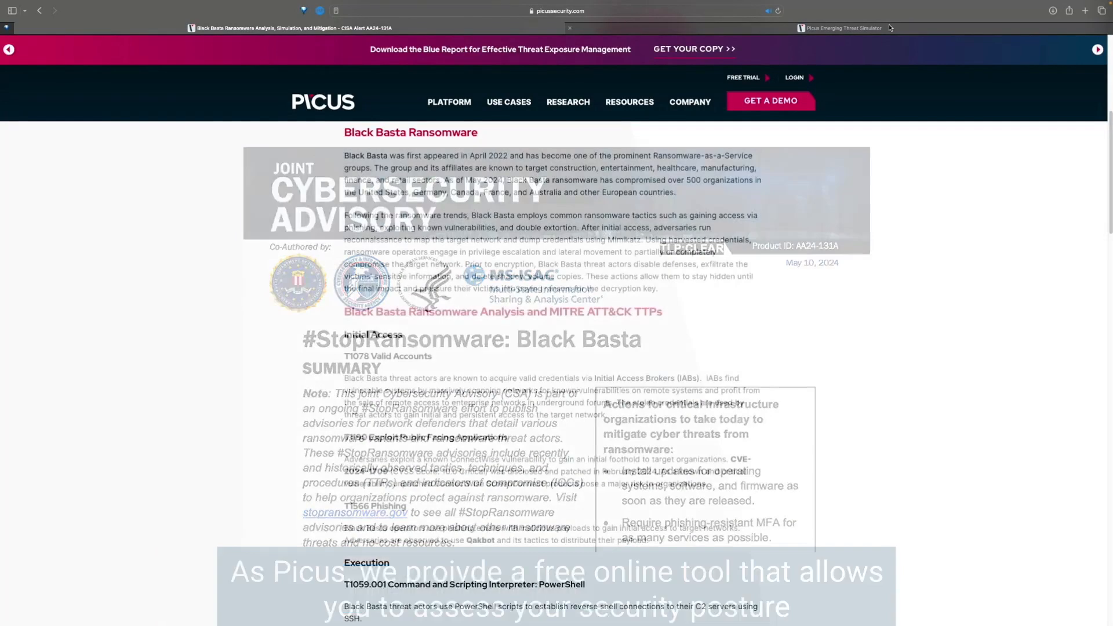
{"action": "left_click", "coordinate": [841, 28]}
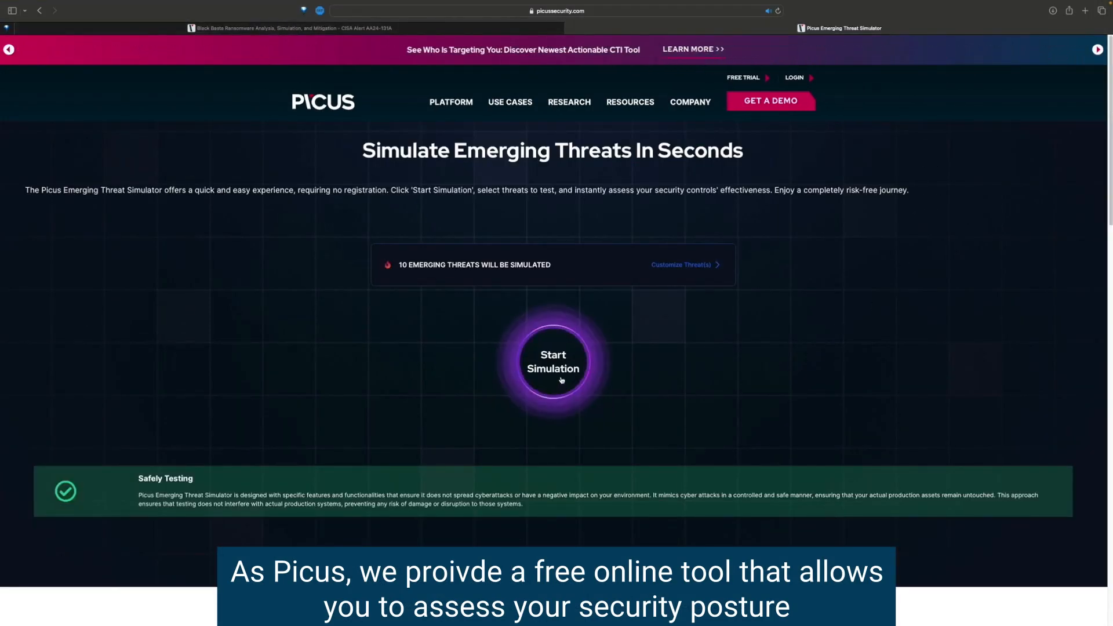
{"action": "left_click", "coordinate": [553, 362]}
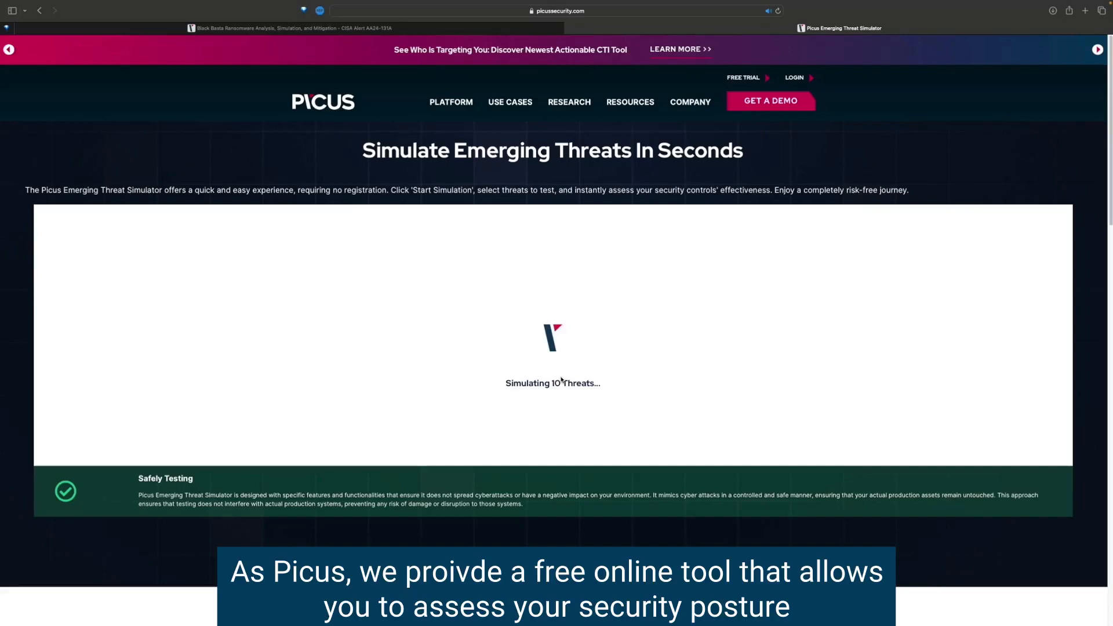